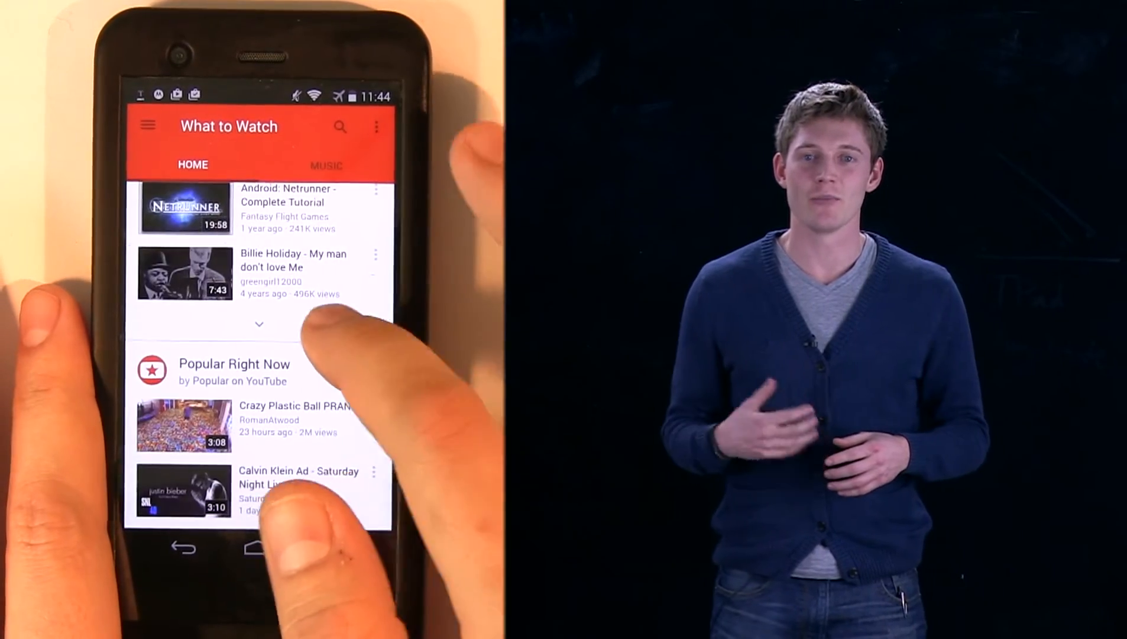
- Switch from Home to the Music feed and back, then bring up the recent-apps overview
left_click(325, 165)
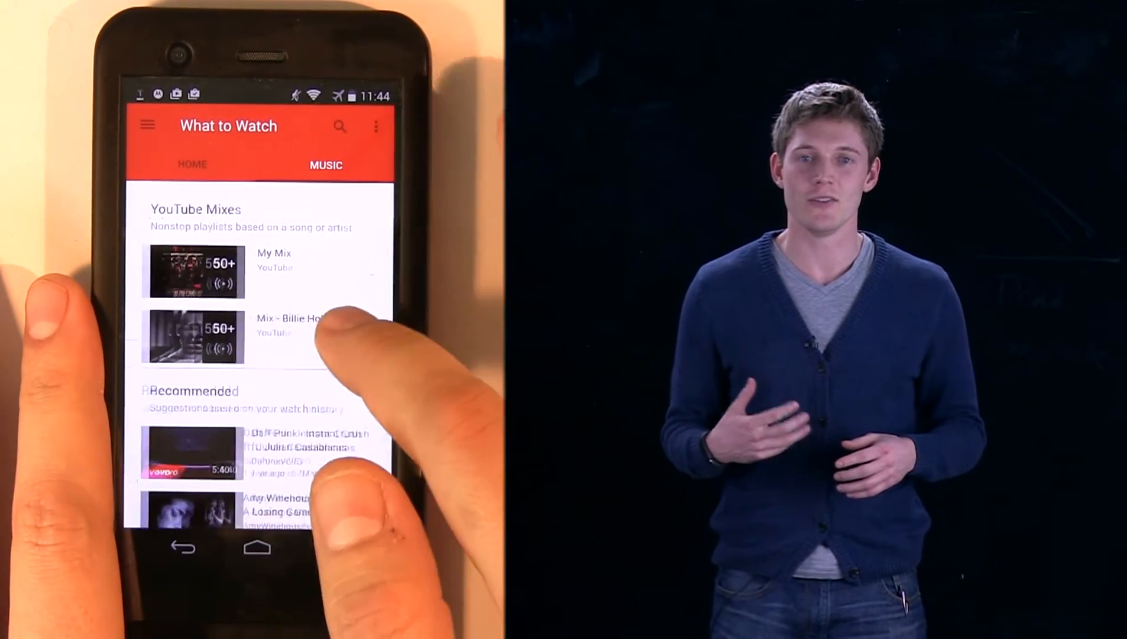
left_click(192, 163)
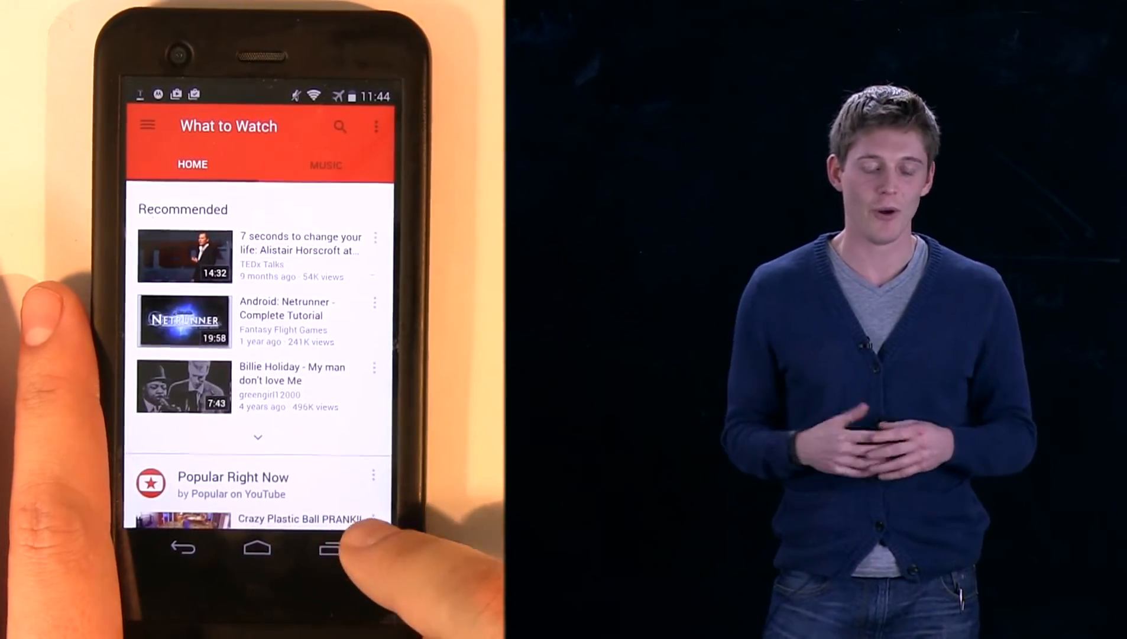
left_click(331, 547)
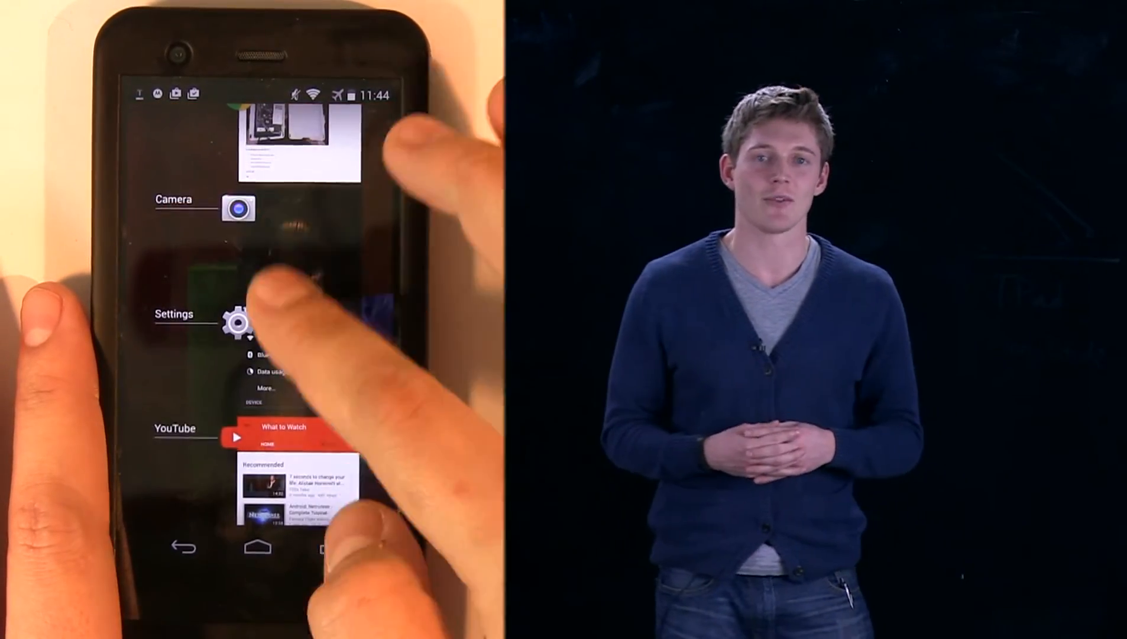